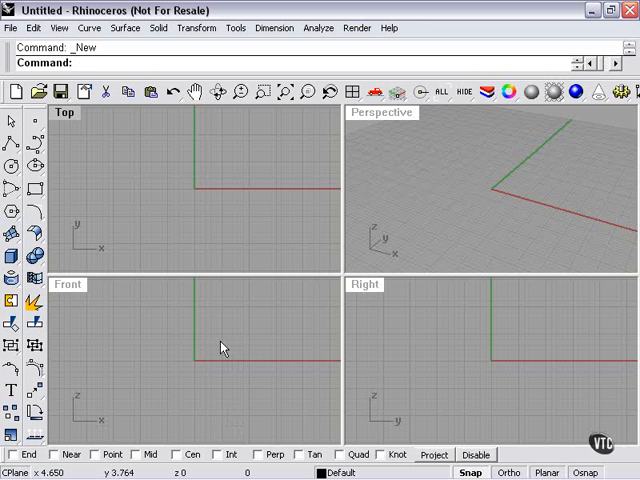
mouse_move(240, 288)
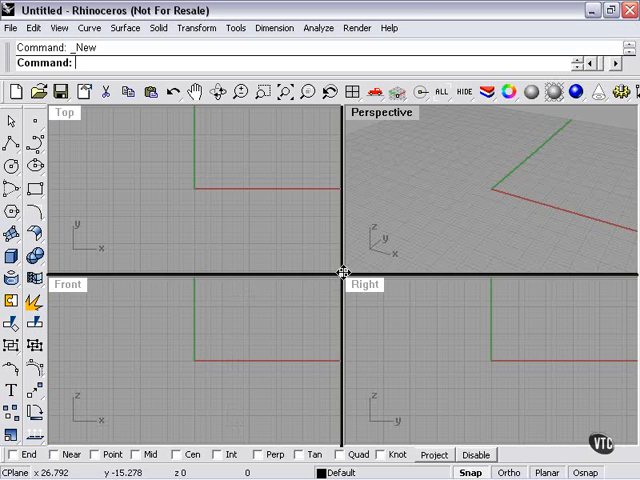
mouse_move(408, 348)
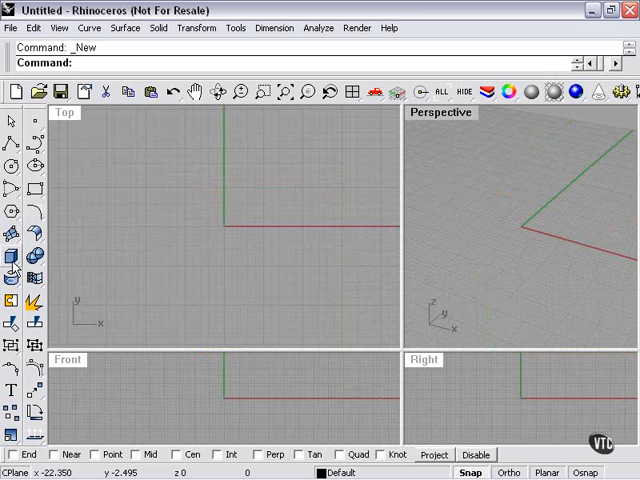
Show the floating Solid palette with Tube, Torus and Cylinder tools next to the viewports
click(10, 264)
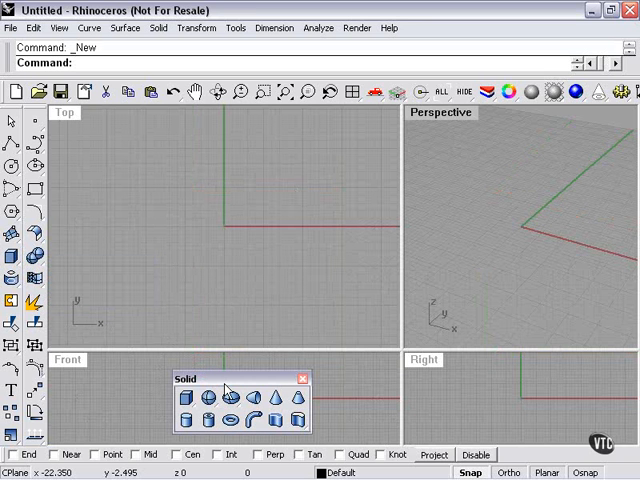
mouse_move(204, 420)
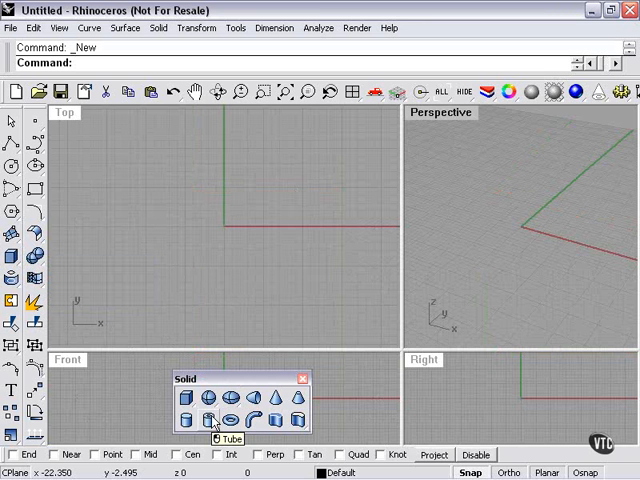
mouse_move(228, 420)
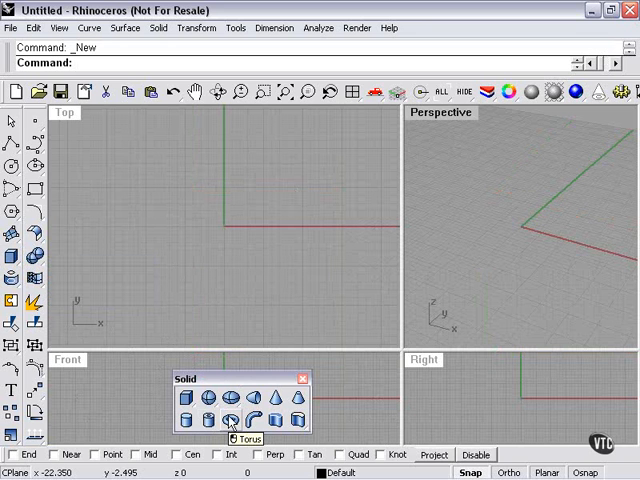
mouse_move(208, 420)
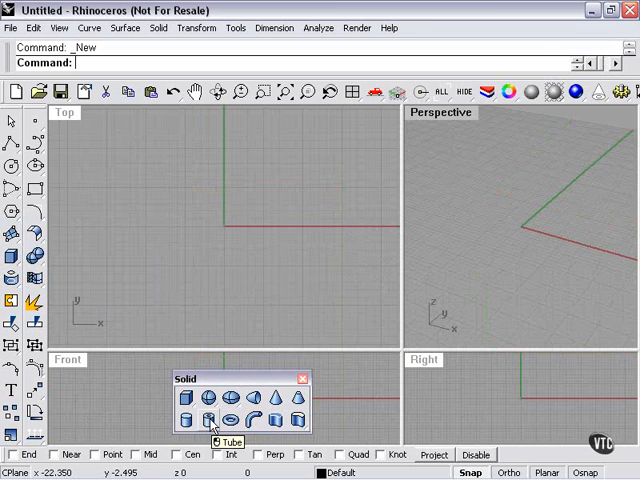
mouse_move(188, 420)
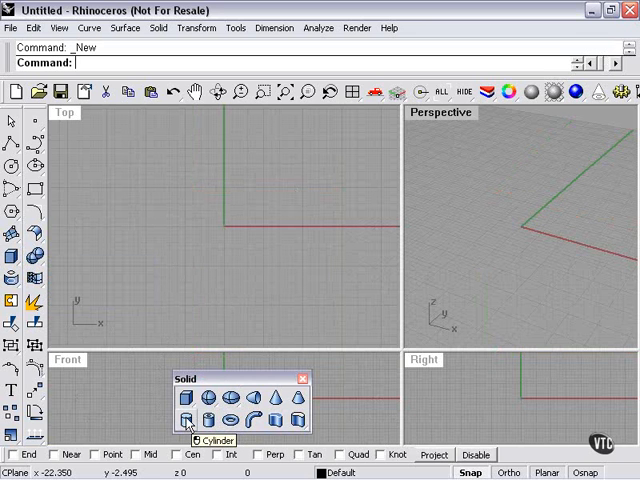
mouse_move(232, 420)
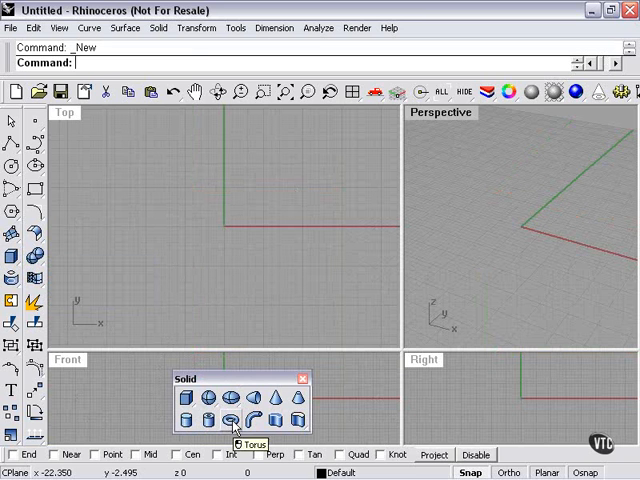
Create a hollow tube from the origin in Top with outer and inner radii and an upward end point
click(232, 420)
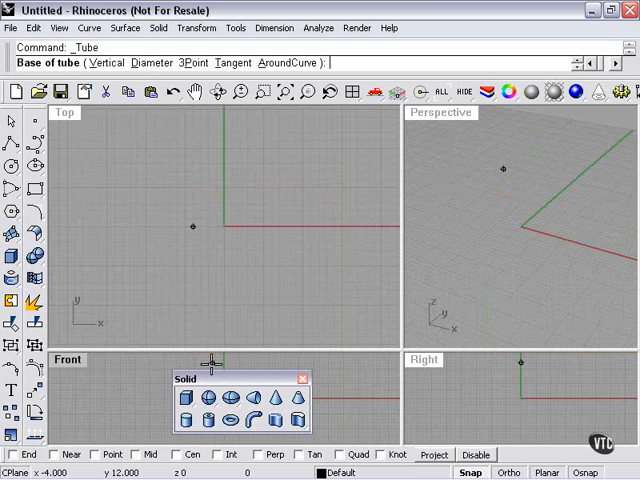
click(224, 228)
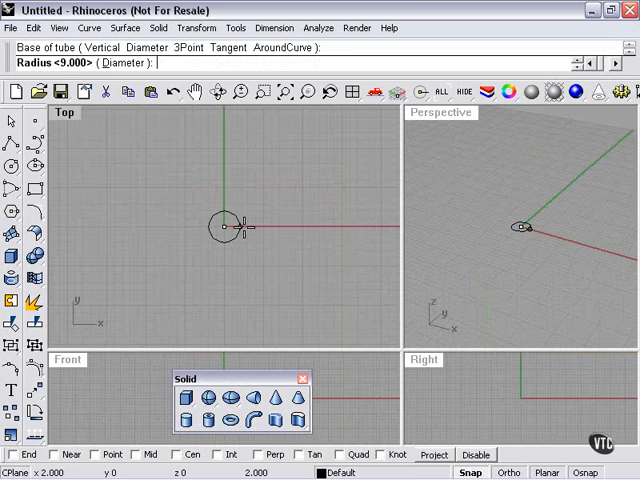
mouse_move(284, 224)
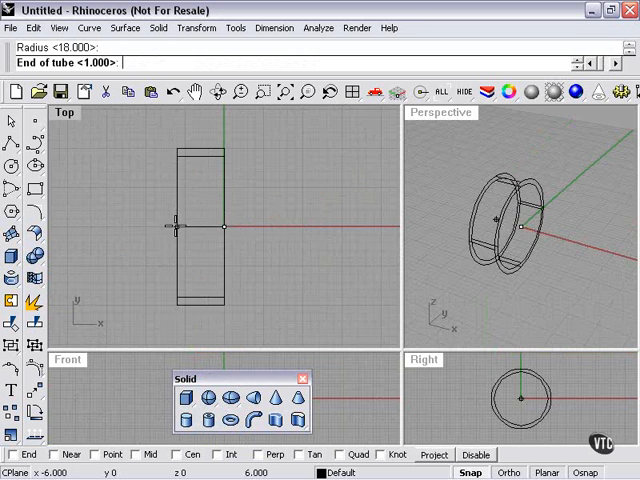
click(332, 172)
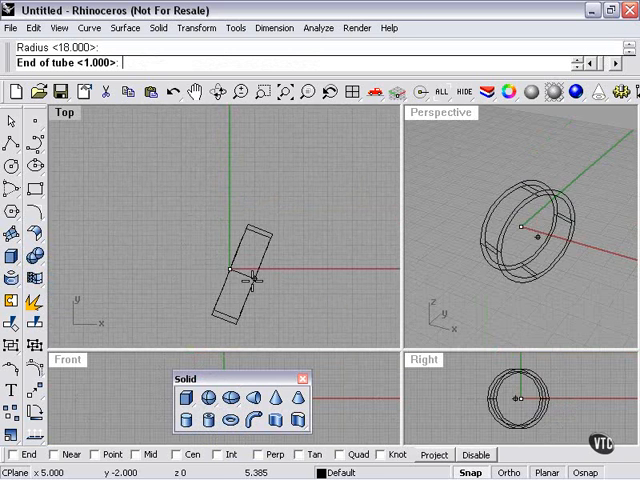
click(300, 176)
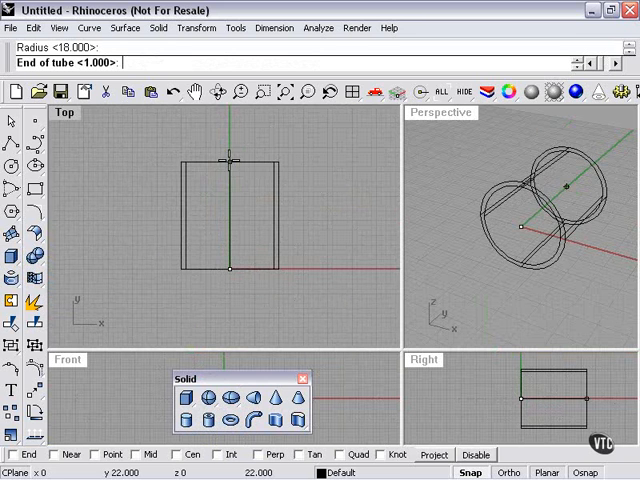
click(228, 194)
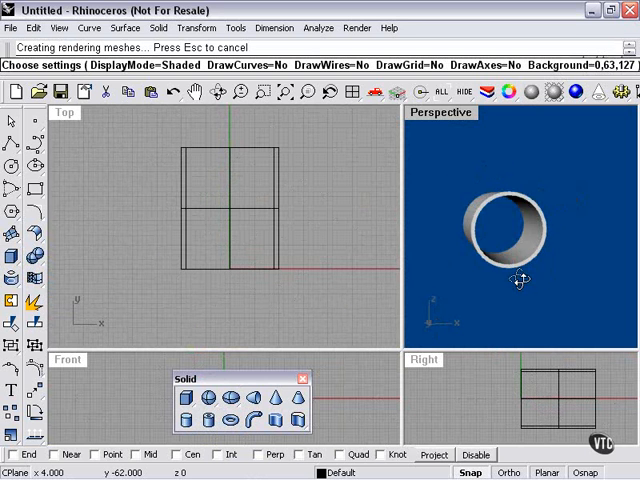
Orbit the rendered Perspective view end-on down the tube, then leave the preview
drag(518, 280, 470, 264)
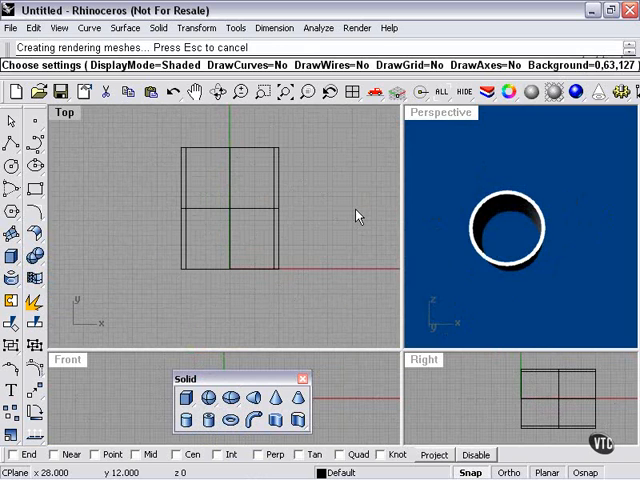
key(Delete)
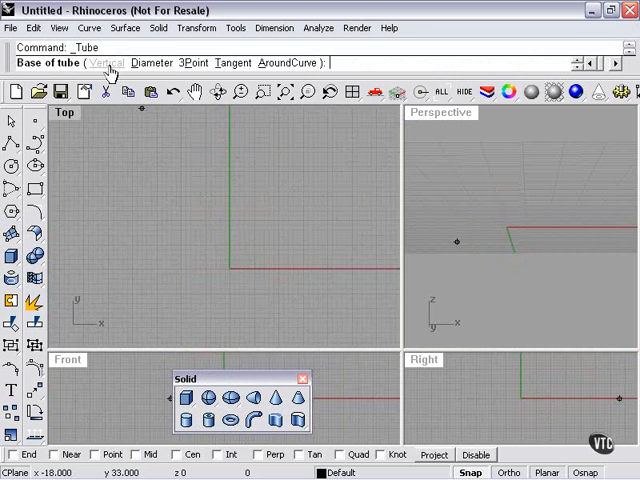
mouse_move(228, 64)
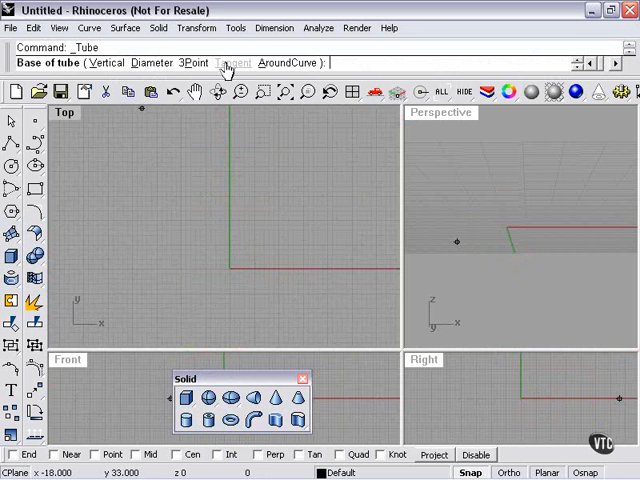
mouse_move(150, 64)
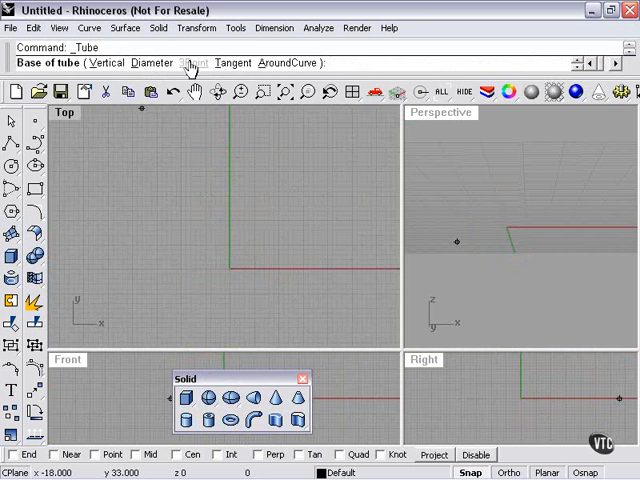
Build a second tilted tube from another base option and delete it, emptying the model
click(148, 62)
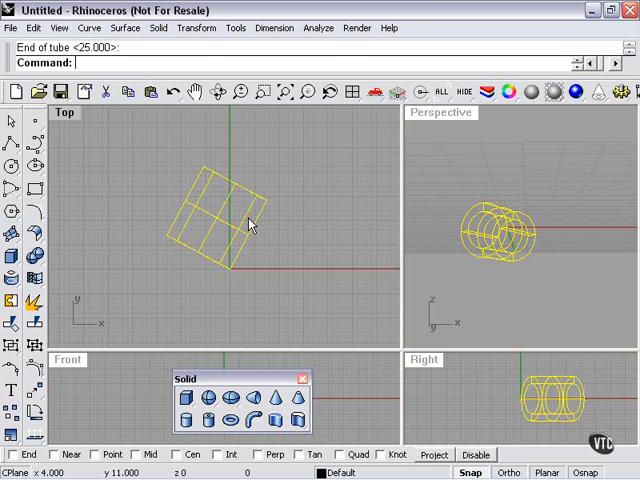
key(Delete)
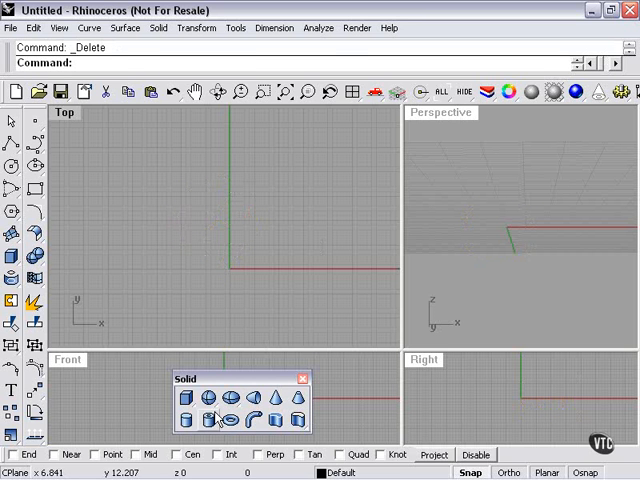
click(212, 420)
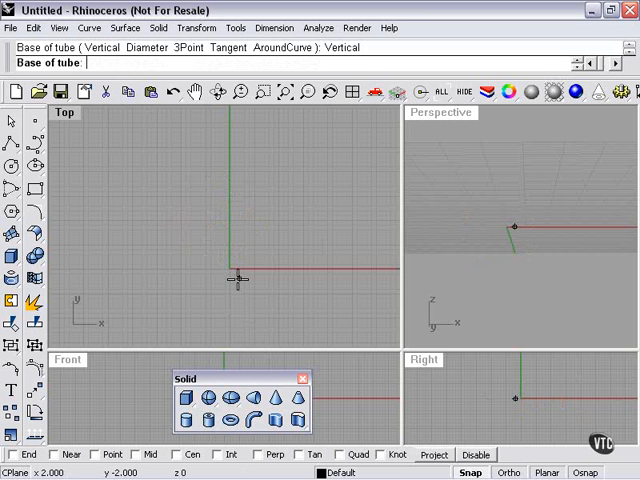
click(288, 230)
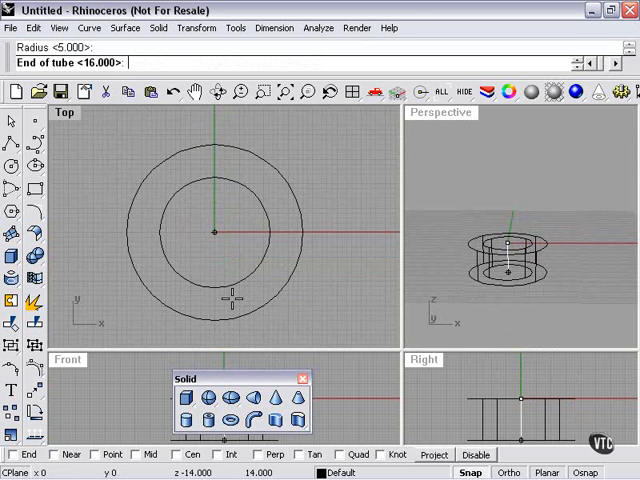
mouse_move(260, 280)
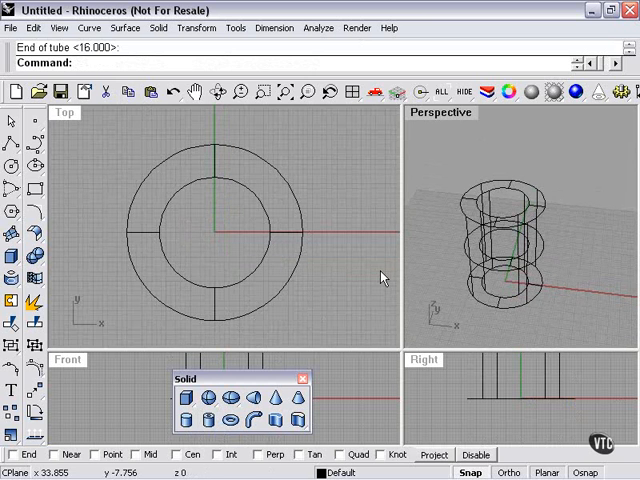
key(Delete)
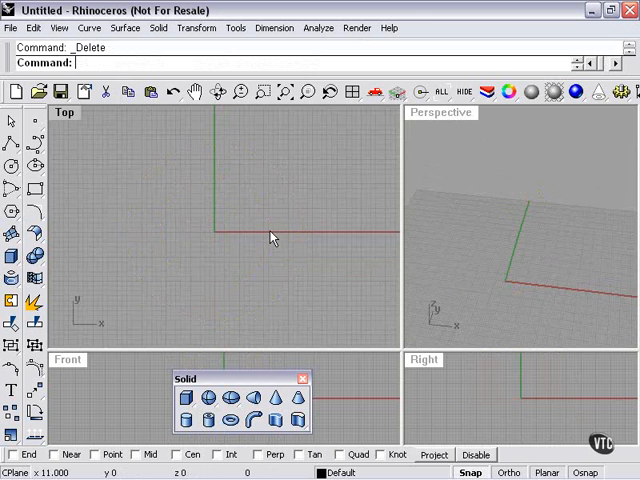
mouse_move(238, 418)
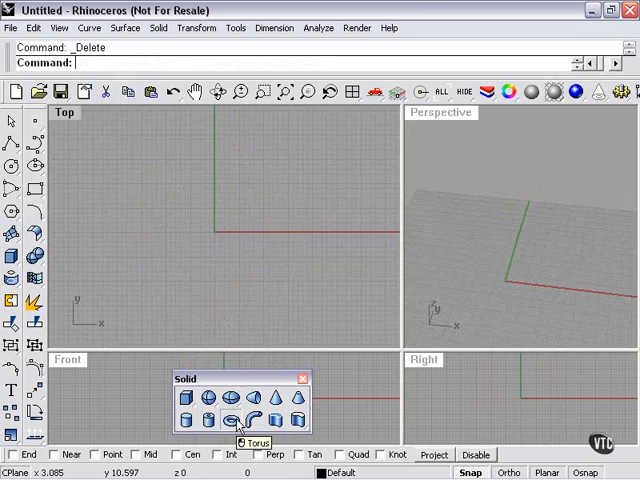
click(240, 420)
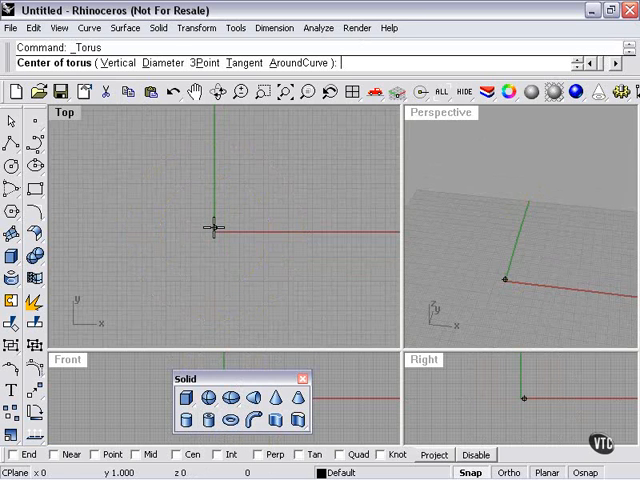
click(188, 220)
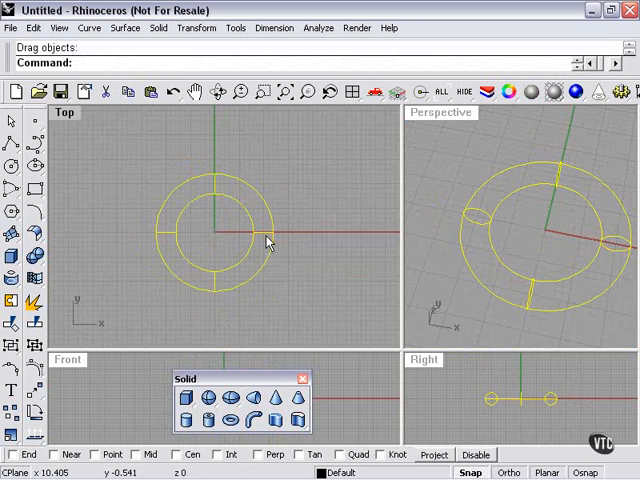
key(Delete)
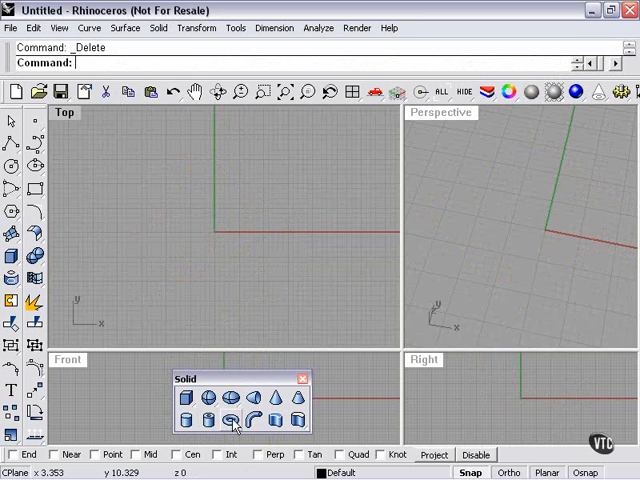
Begin a new Torus, leaving it waiting for the centre point
click(228, 420)
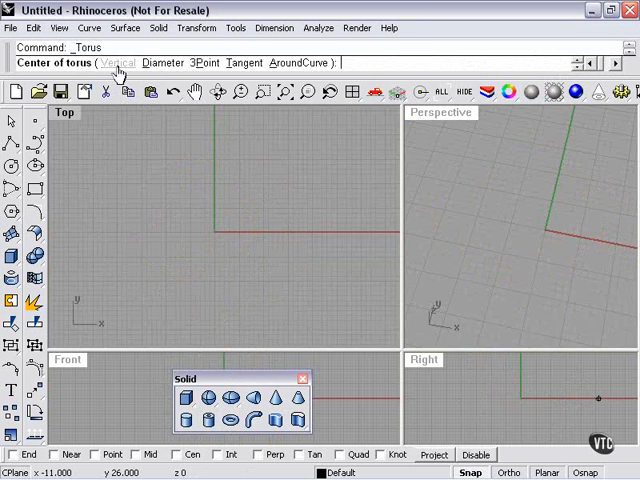
mouse_move(204, 62)
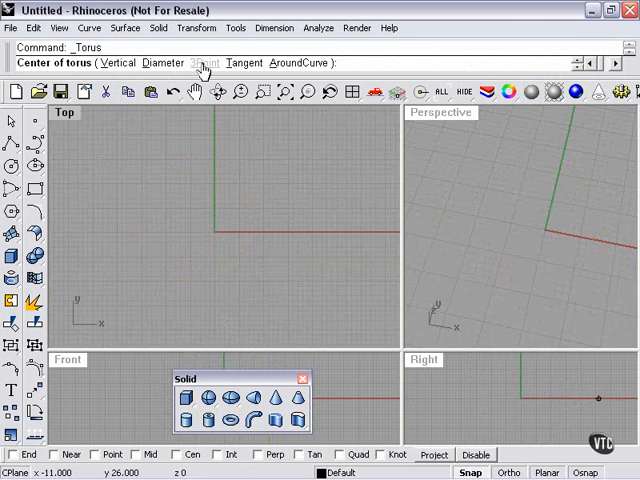
mouse_move(160, 64)
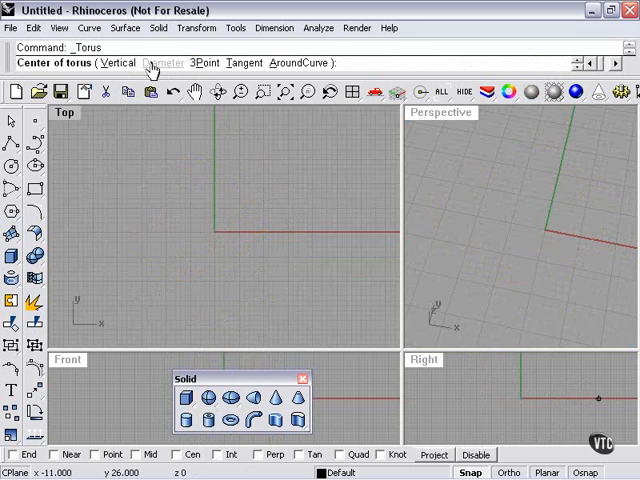
mouse_move(118, 64)
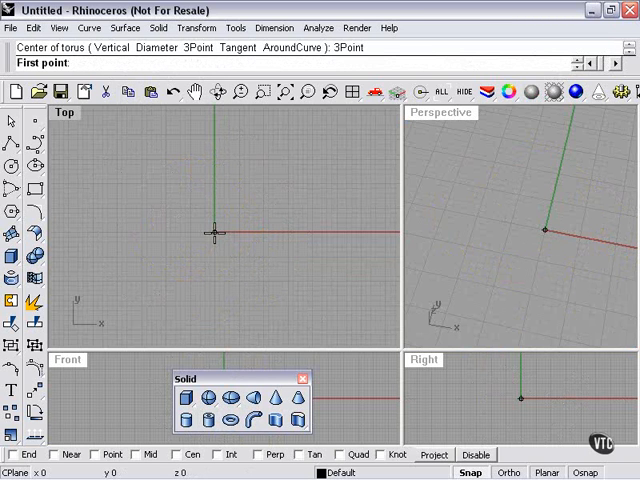
Create a slim torus whose centre circle passes through three picked points near the origin
click(280, 192)
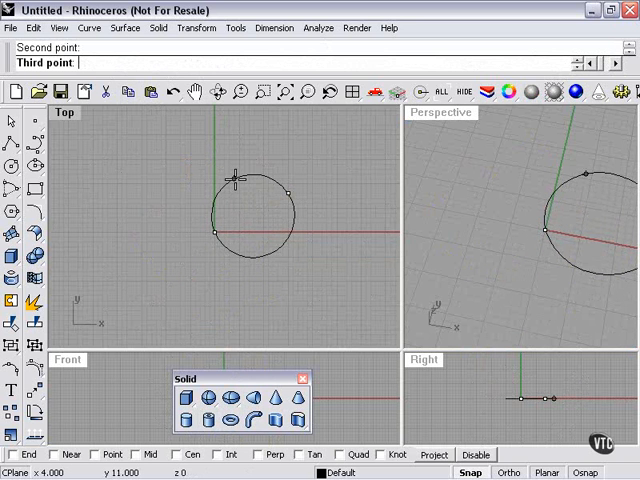
mouse_move(228, 178)
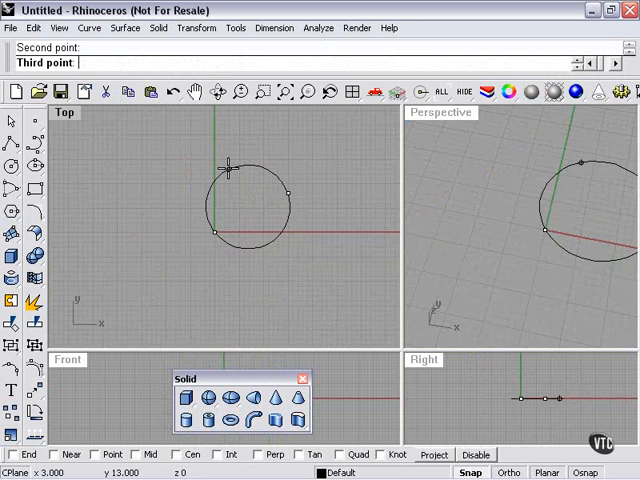
mouse_move(230, 190)
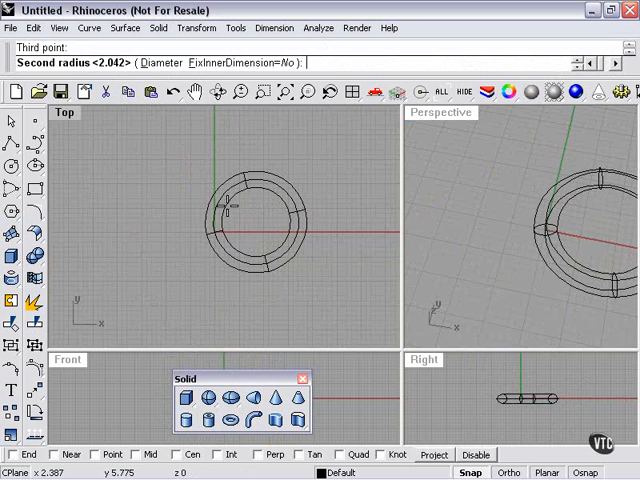
click(230, 224)
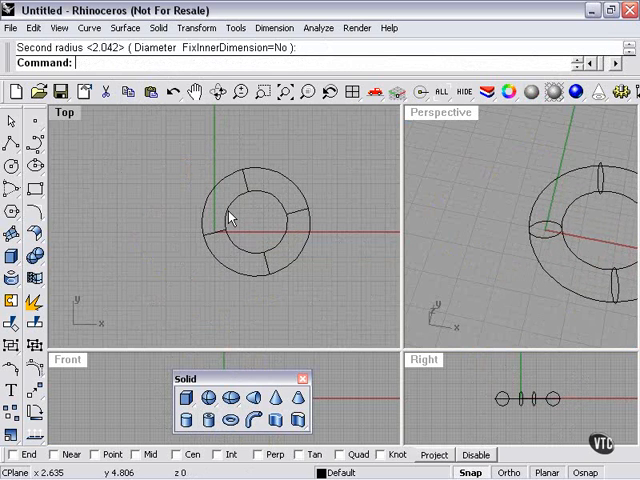